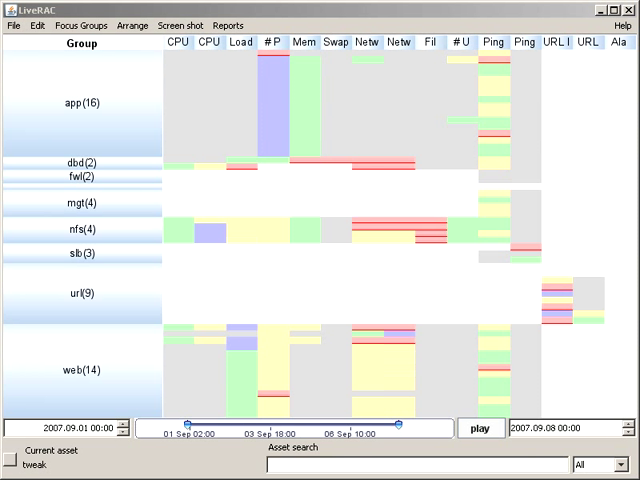
pyautogui.moveTo(170, 476)
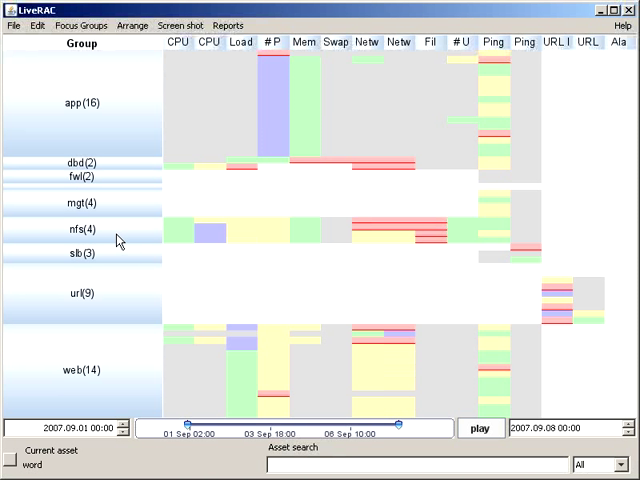
pyautogui.moveTo(190, 56)
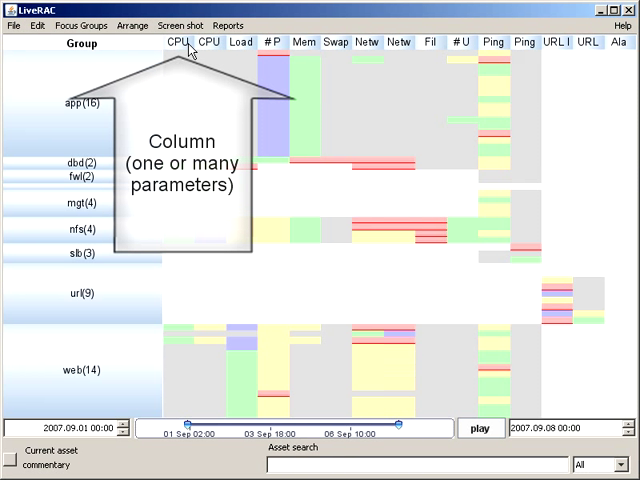
# Step: Expand the nfs(4) group into separate rows for rostrum, proof, invader and dent
pyautogui.click(196, 56)
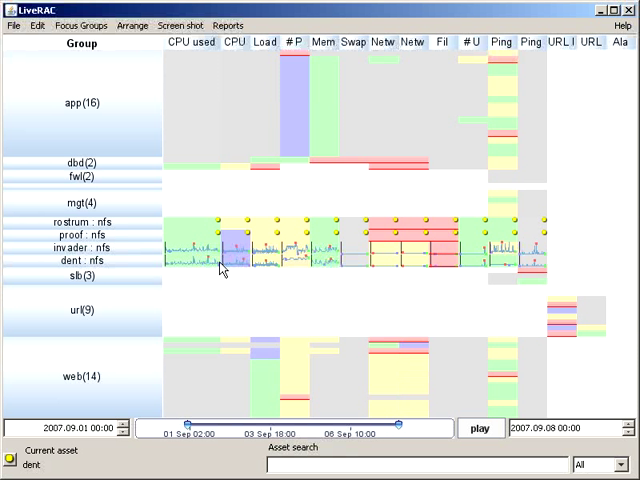
# Step: Enlarge the invader : nfs row into a detailed CPU-used time-series chart
pyautogui.click(210, 248)
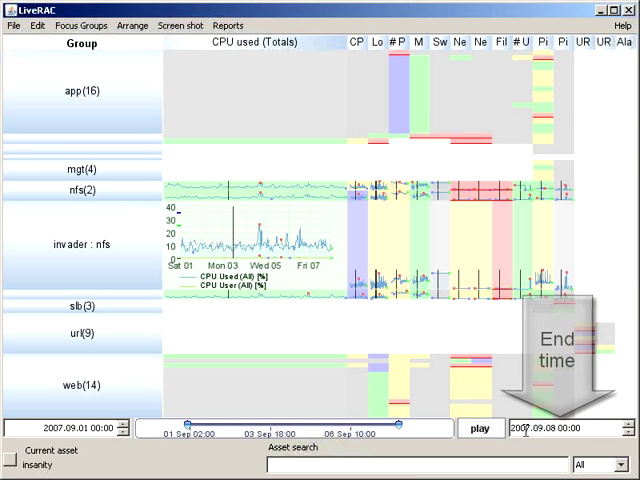
# Step: Search assets for 'nf' to gather the seven hosts into a Manual focus group
pyautogui.write('nf')
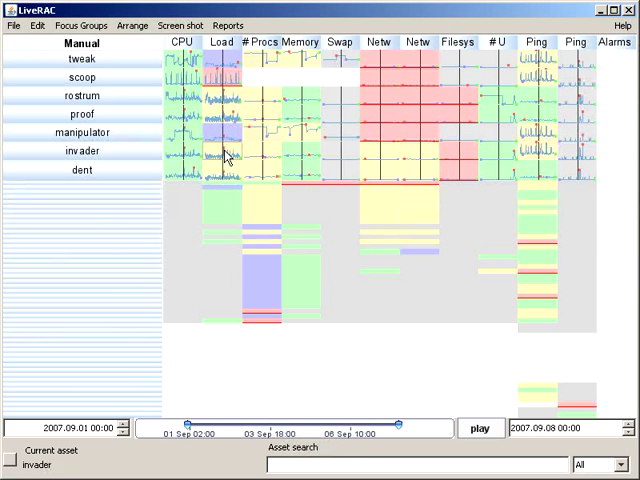
# Step: Widen the time range to six months starting 2007.03.01 for the Manual group
pyautogui.click(216, 80)
pyautogui.write('3')
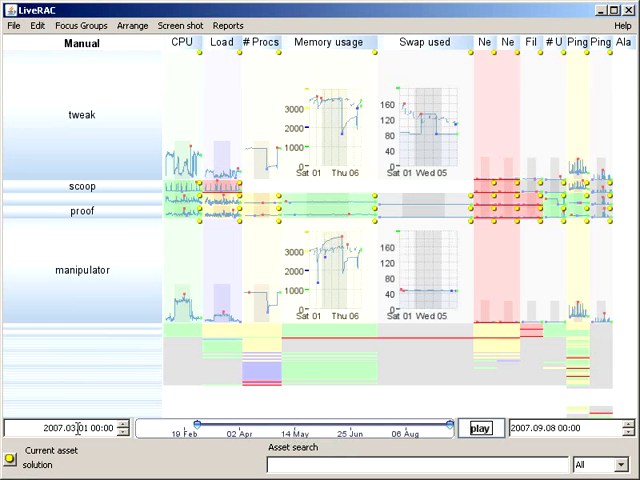
# Step: Bring up the Reports > Report generator listing the Manual group's assets
pyautogui.click(192, 304)
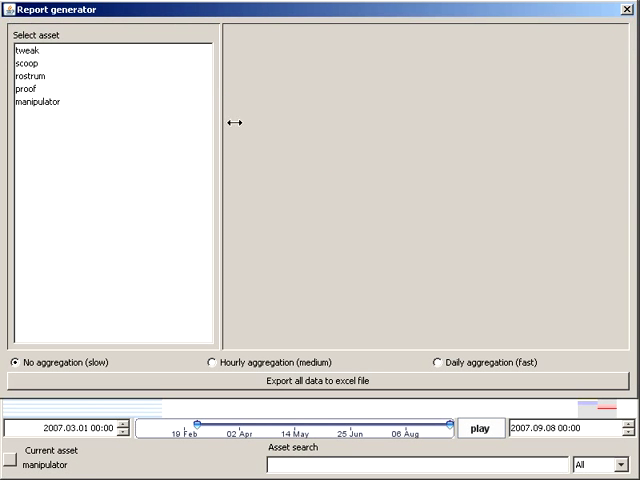
# Step: Review iota's Alarms cell details, then return to the grid with iota : web expanded
pyautogui.click(30, 48)
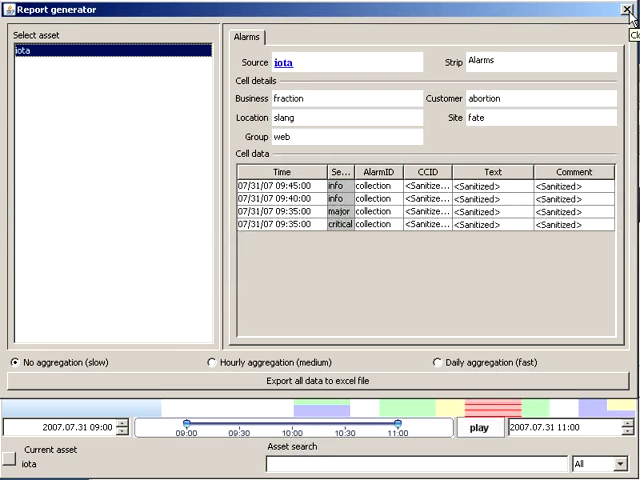
pyautogui.click(632, 8)
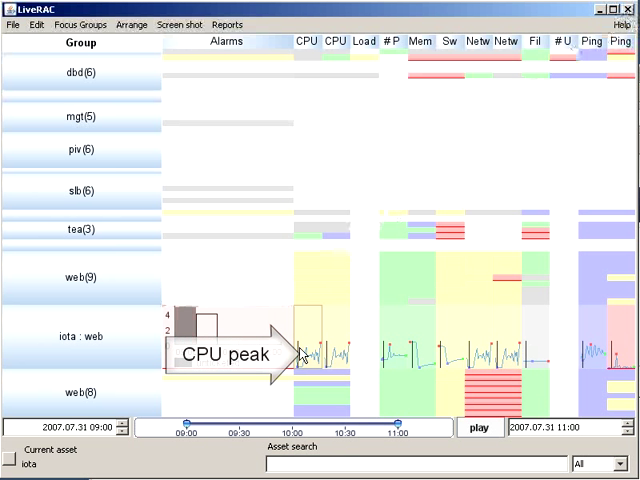